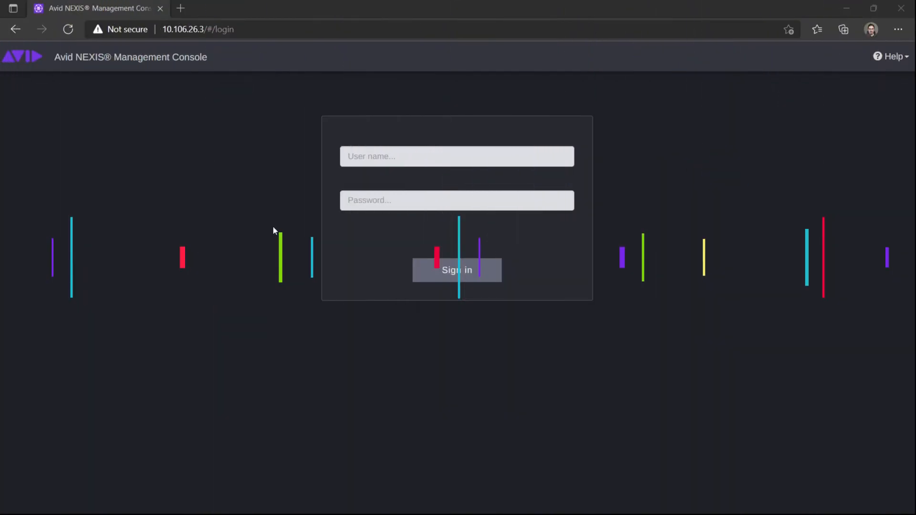
Step: Sign in as Documentary_Team_Admin using the browser's saved password
{"action": "type", "text": "Documentary_Team_Admin"}
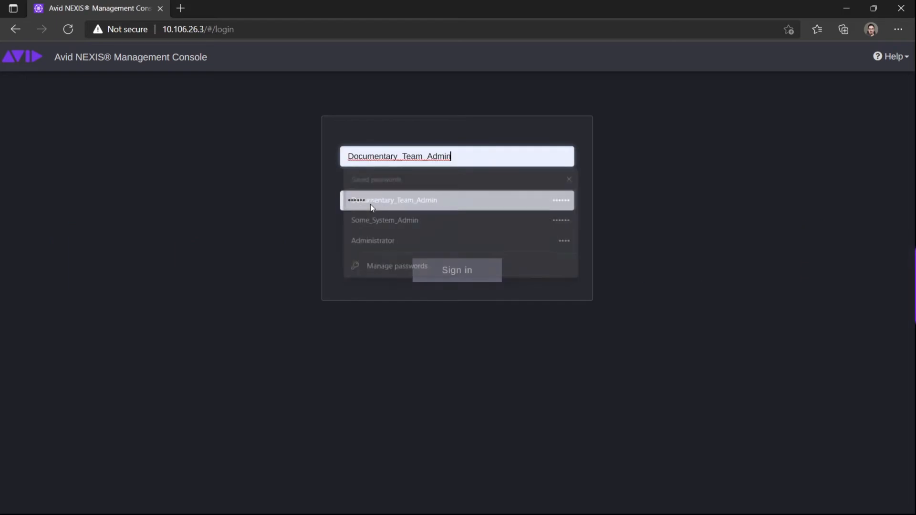
{"action": "left_click", "coordinate": [456, 200]}
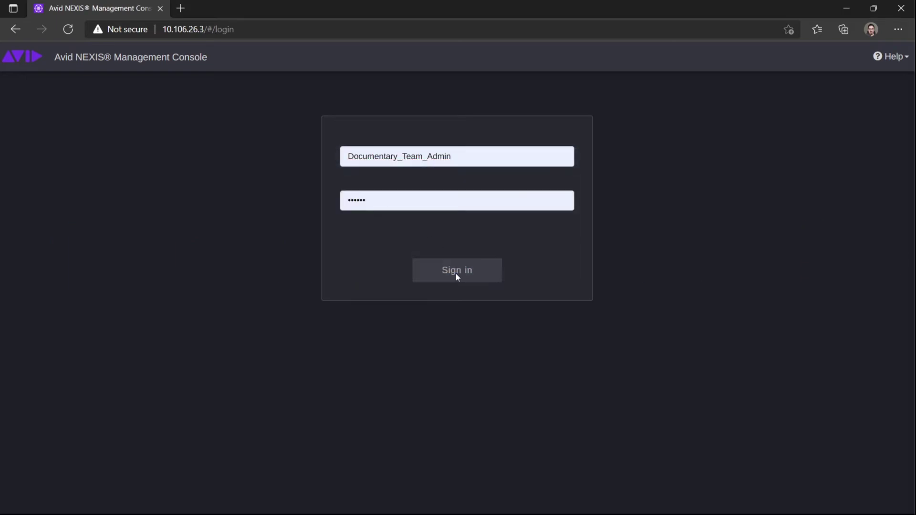
{"action": "left_click", "coordinate": [456, 270]}
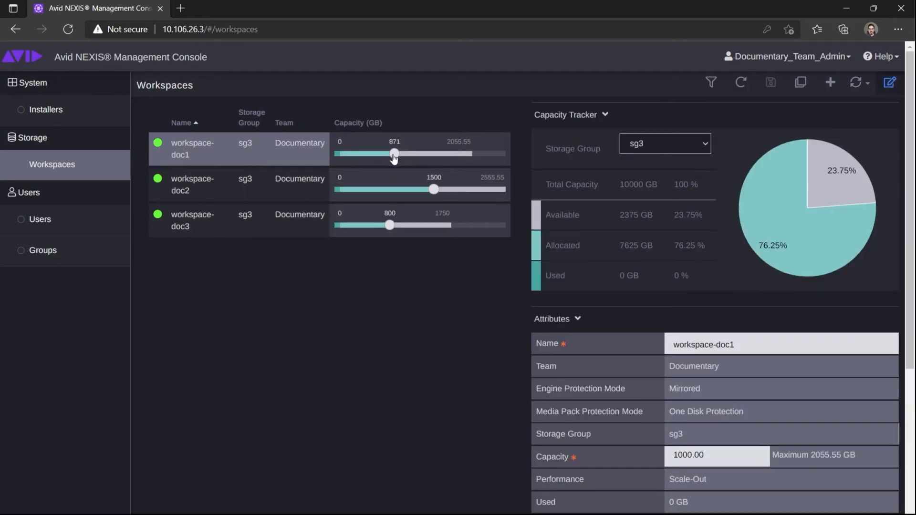
Step: Lower workspace-doc1's capacity by dragging its Capacity slider down on the Workspaces page
{"action": "left_click_drag", "start_coordinate": [392, 154], "coordinate": [377, 154]}
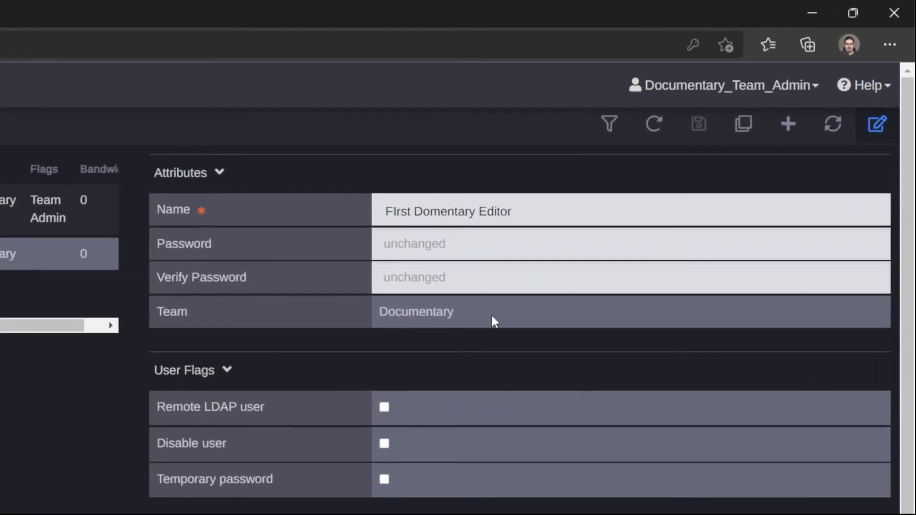
Step: Grant the documentary editor Read/Write access to workspace-doc1 in Workspace Access
{"action": "scroll", "scroll_direction": "down", "scroll_amount": 3}
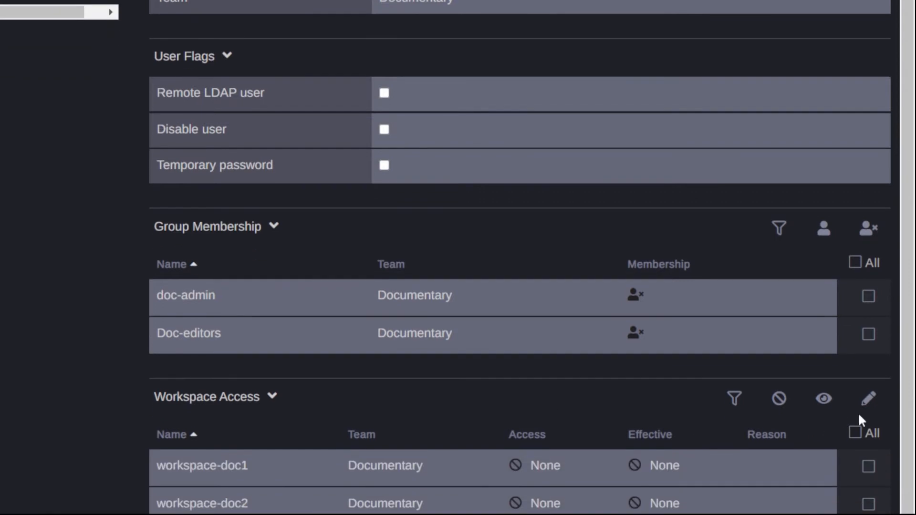
{"action": "left_click", "coordinate": [864, 477]}
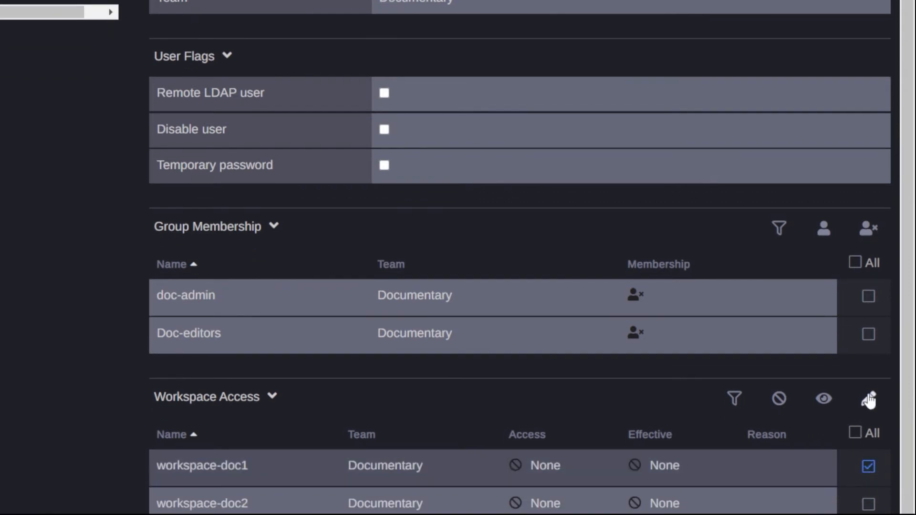
{"action": "left_click", "coordinate": [871, 399]}
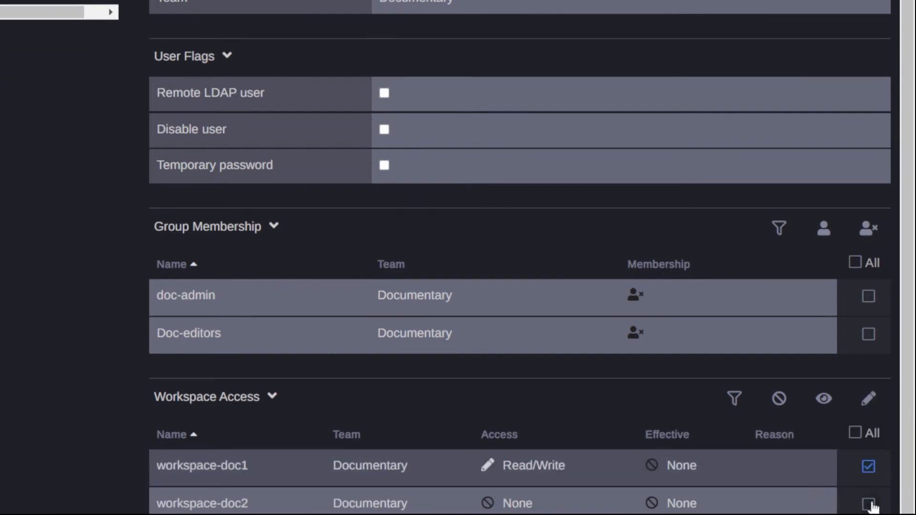